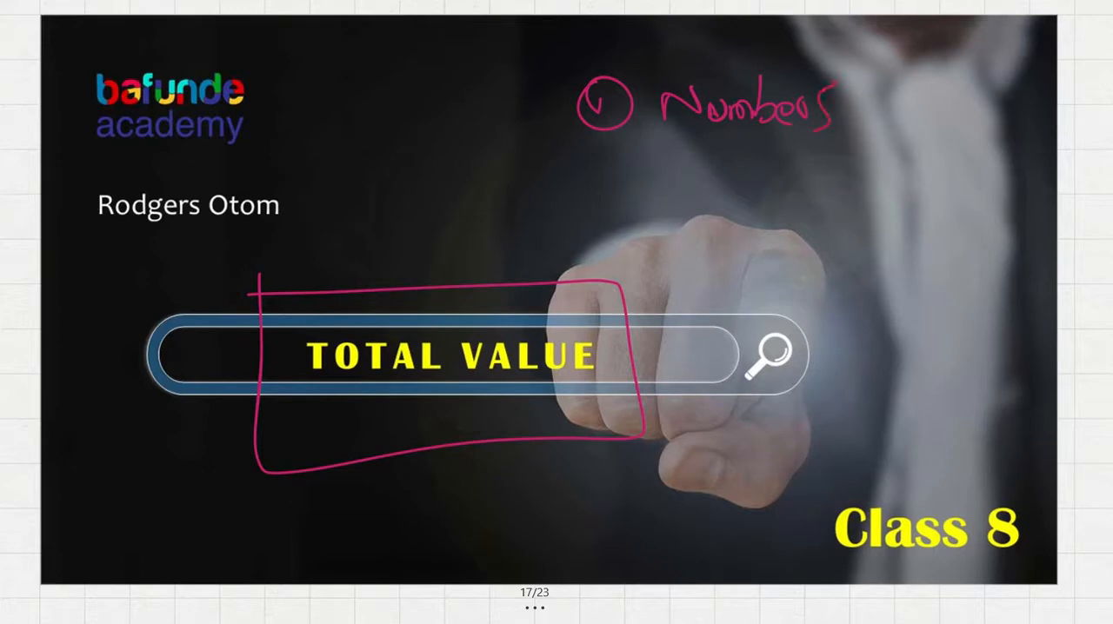
Write the second numbered topic 'Place' beneath Numbers on the title slide
left_click_drag(600, 174, 669, 200)
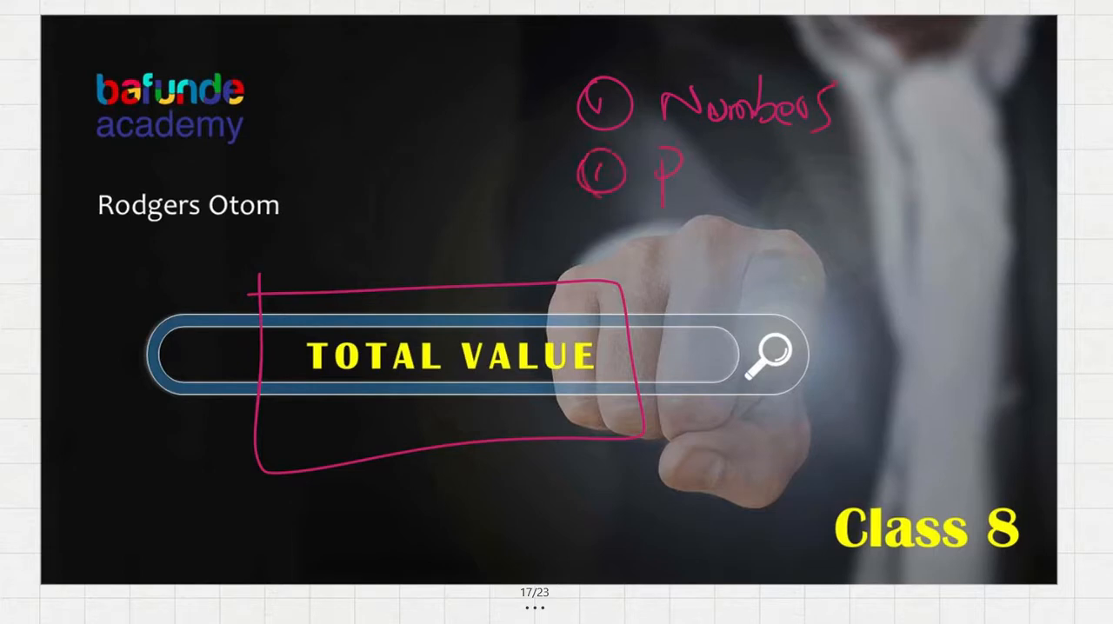
type("Place")
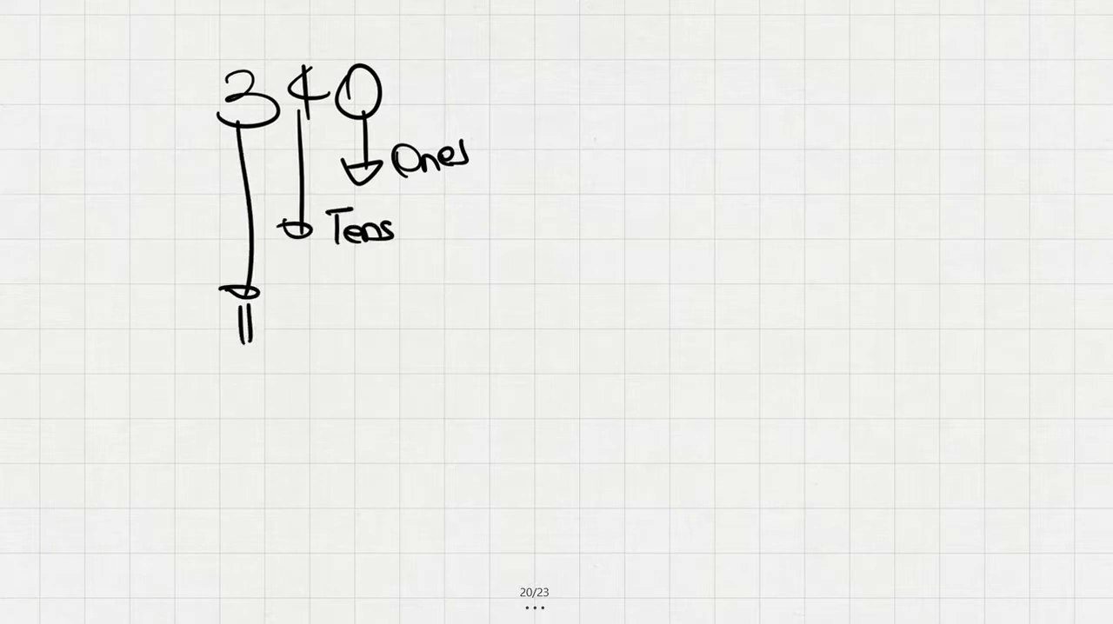
Write the third digit label 'Hundreds' beside the arrow from 340
type("Hundr")
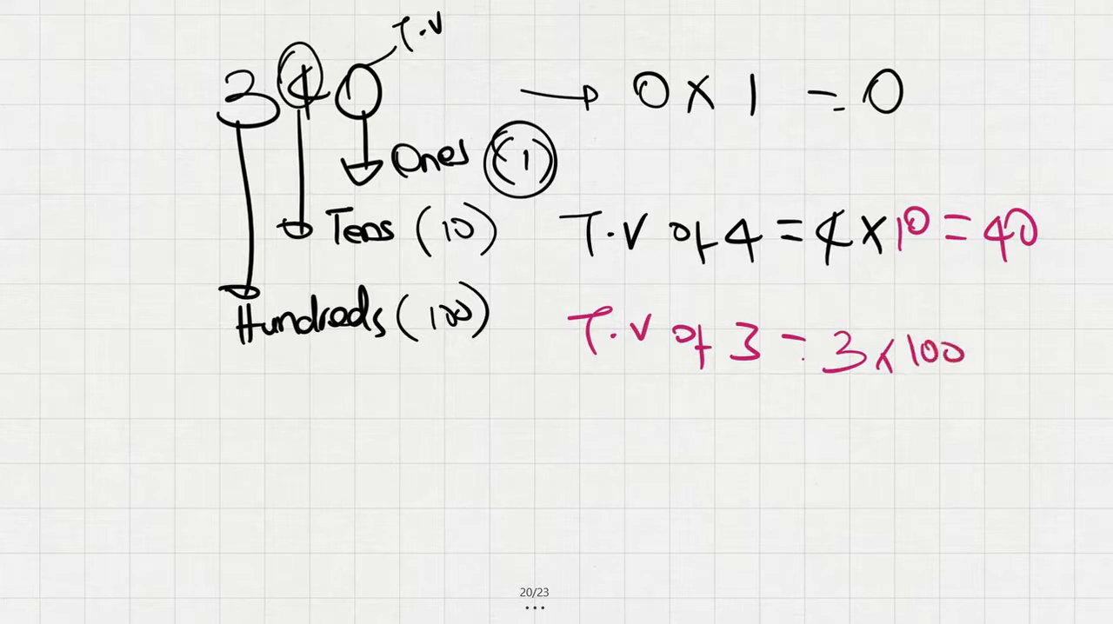
Complete the hundreds total value as 3×100 = 300 in red ink
type("300")
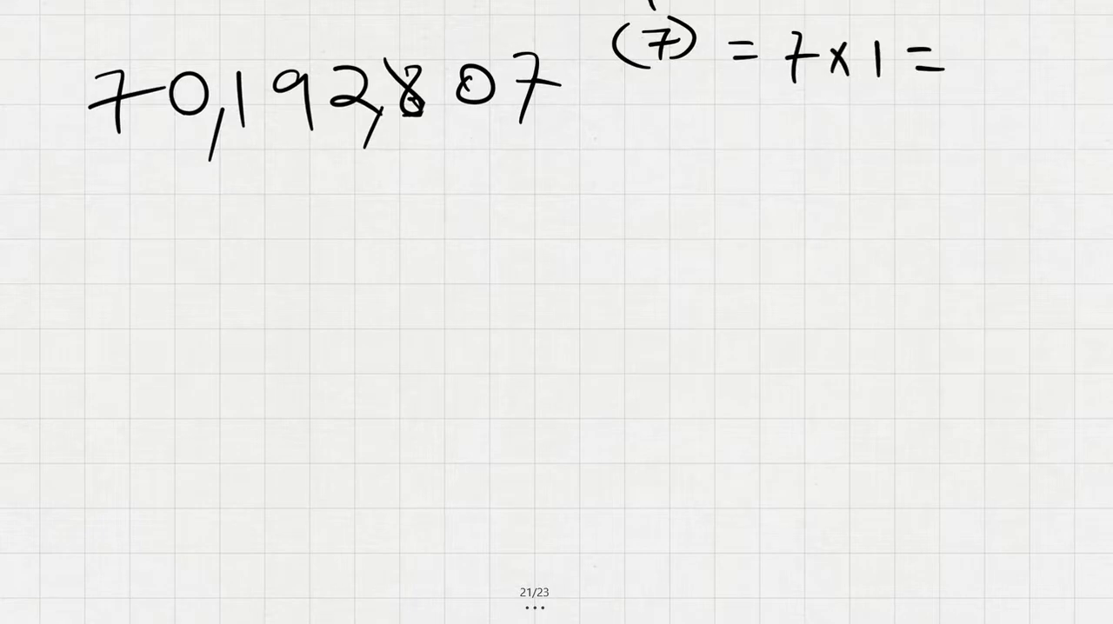
Write the first total values for 70,192,807: 7×1 = 7 and 0×10 = 0
type("7")
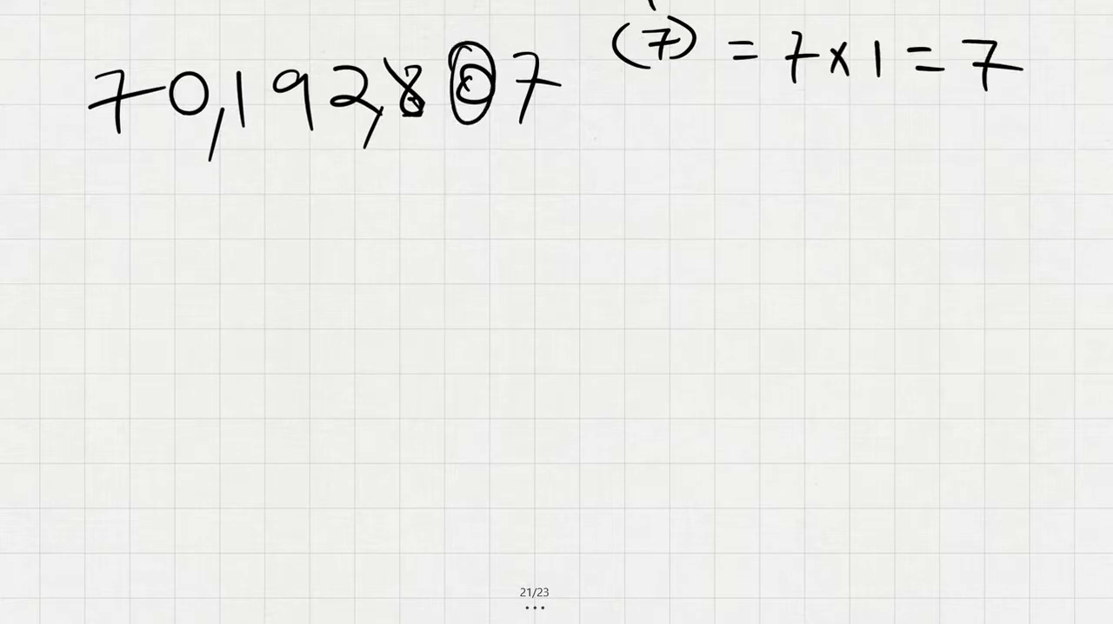
type("0×10 = 0")
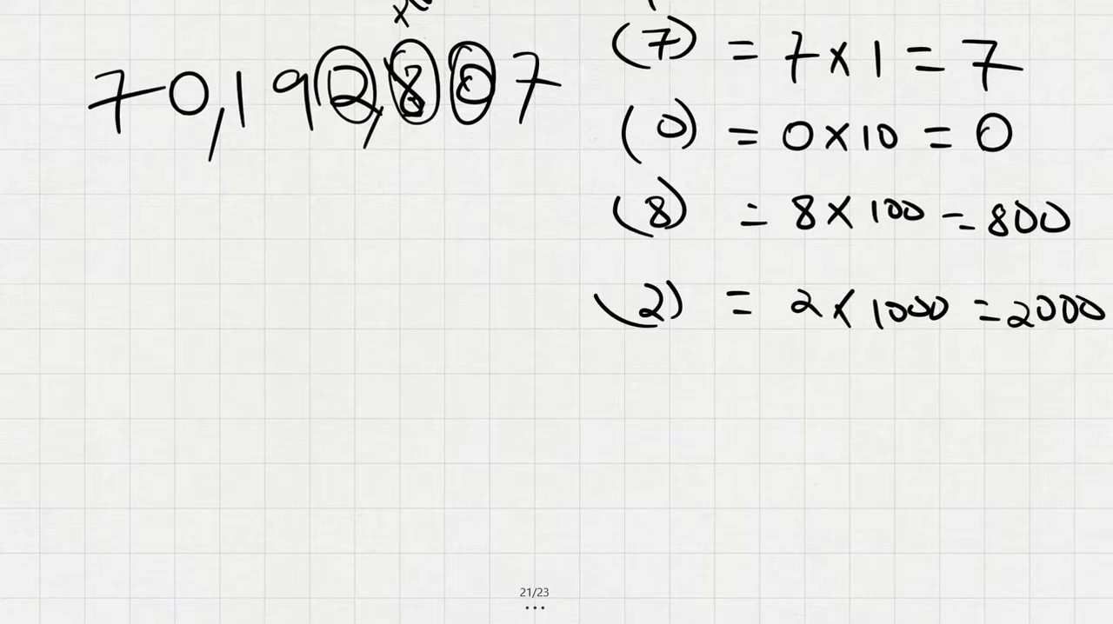
Circle the 9 and write 9×10,000 = 90,000, then start 1 × 100,000
left_click_drag(296, 66, 299, 142)
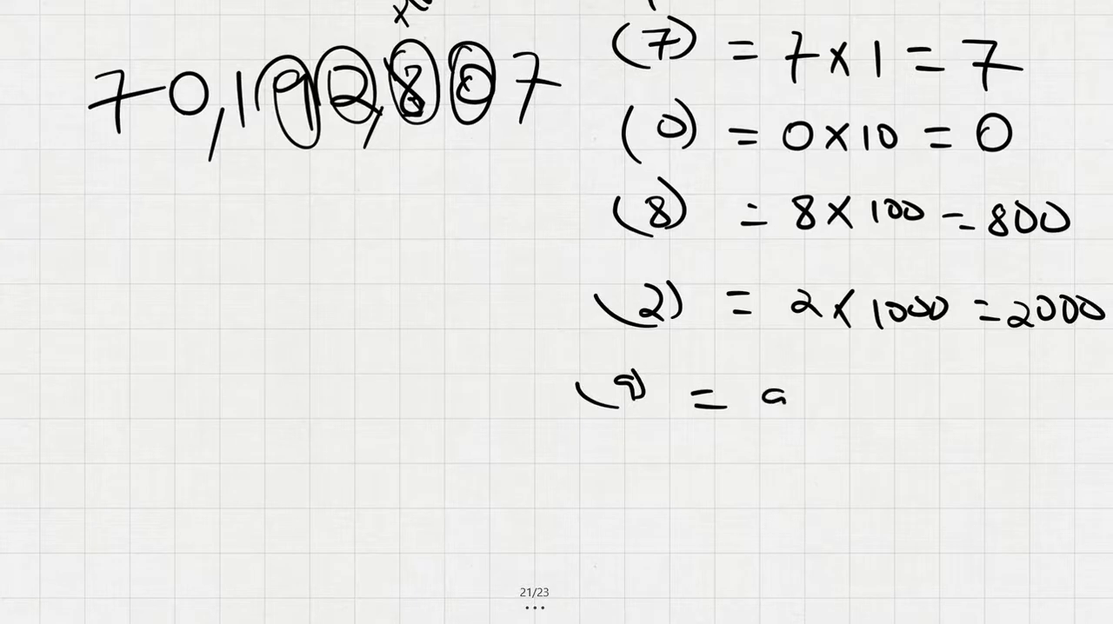
left_click_drag(765, 400, 904, 404)
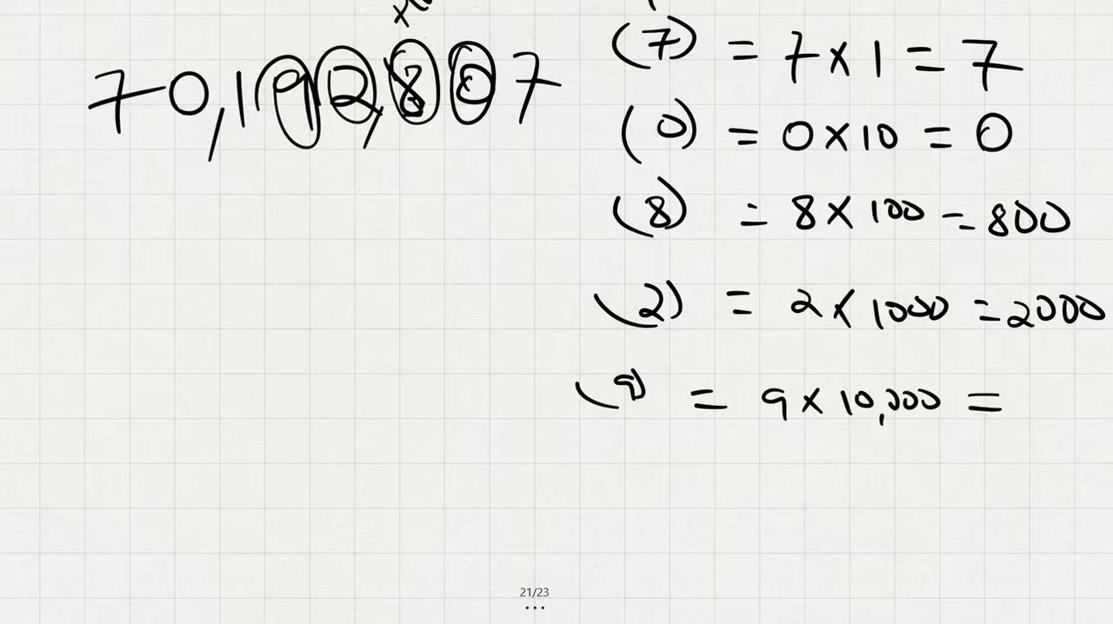
type("90,000")
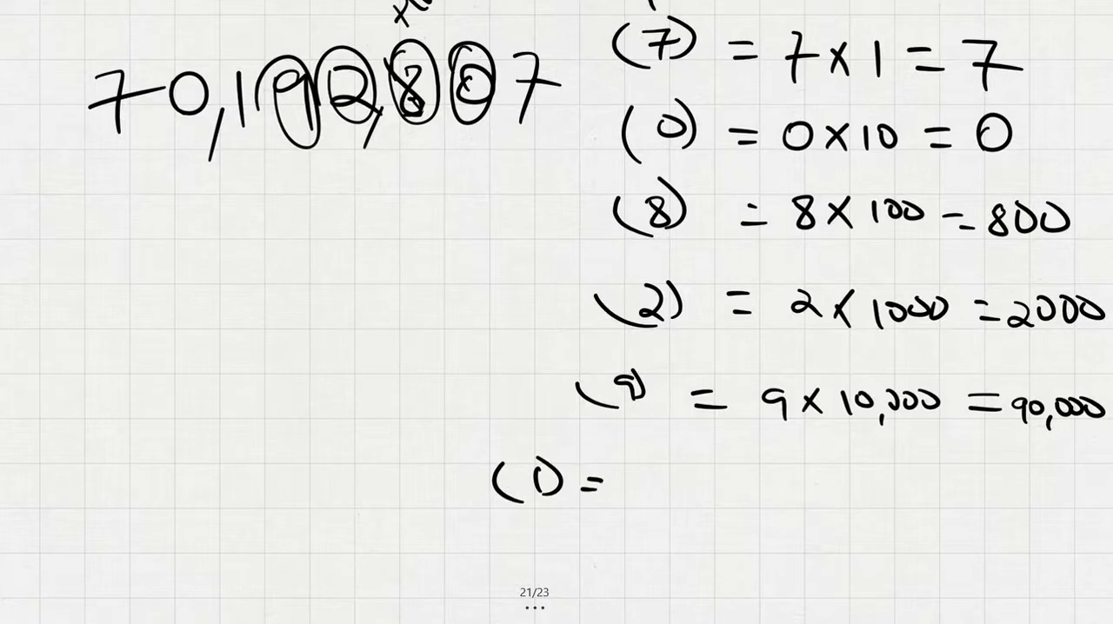
type("1")
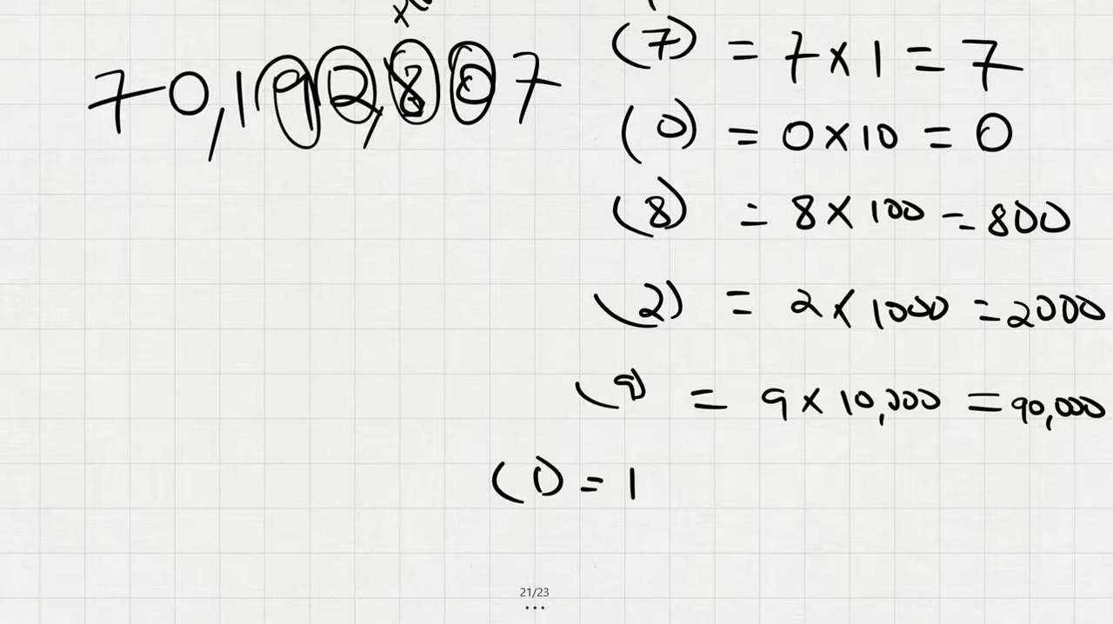
type("× 100,000")
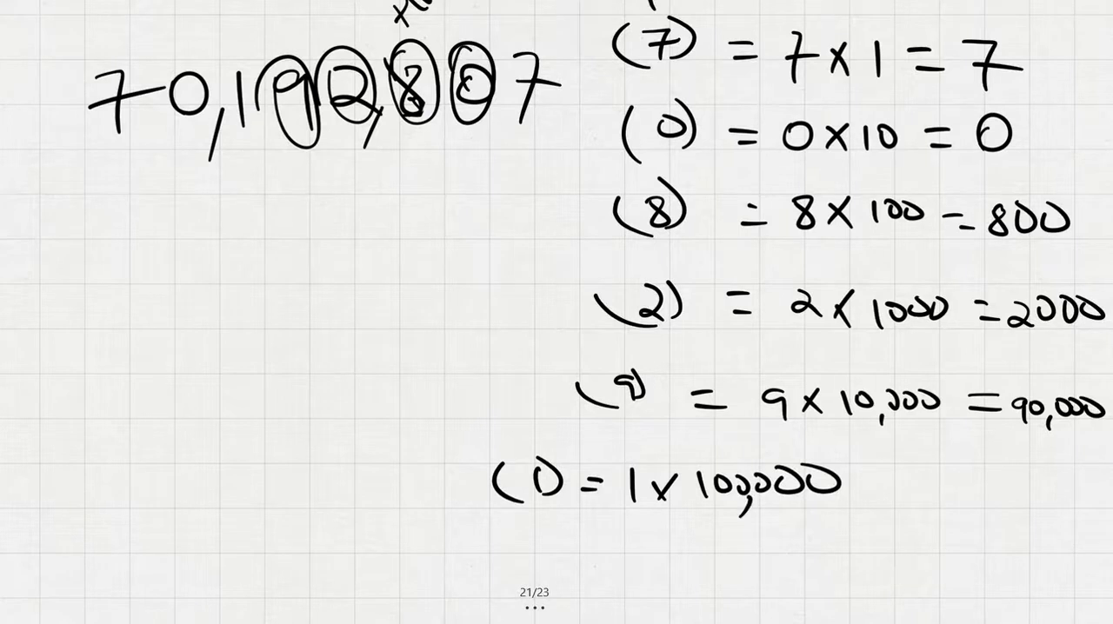